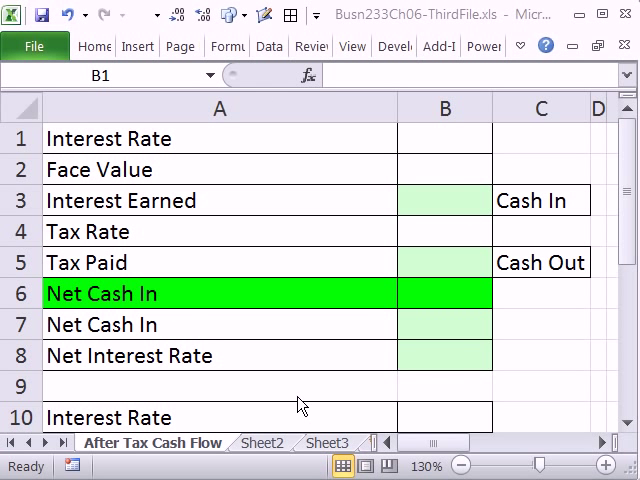
Enter a 5% interest rate in B1 and a 100 face value in B2.
left_click(444, 138)
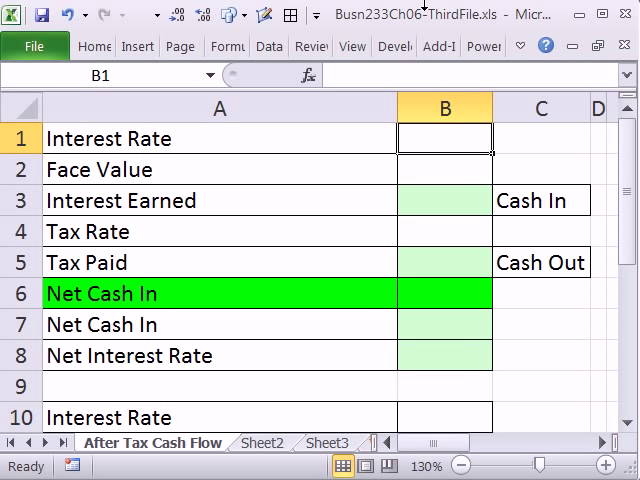
mouse_move(372, 24)
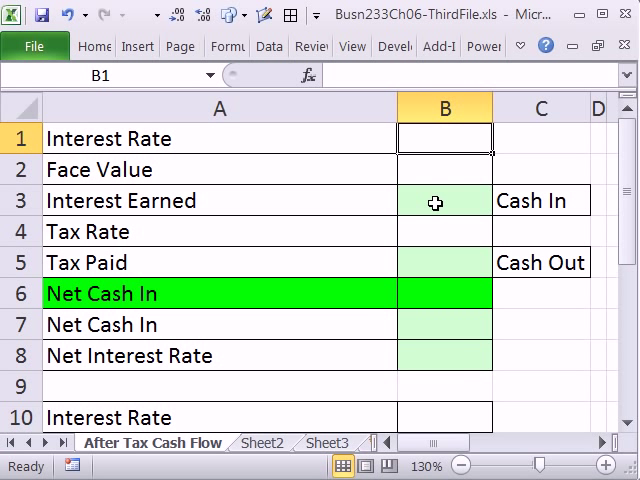
mouse_move(406, 80)
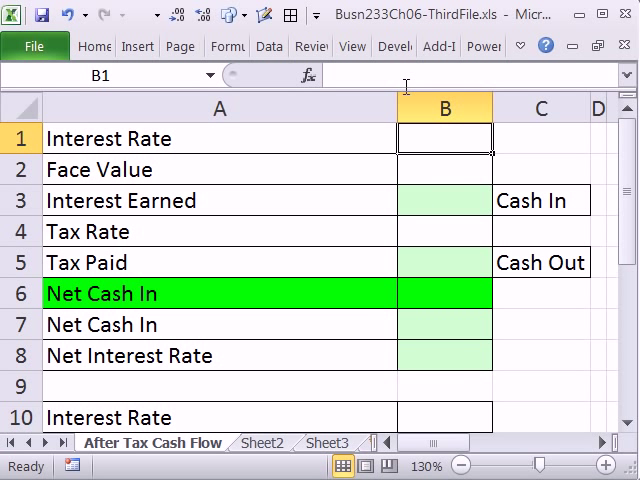
mouse_move(345, 162)
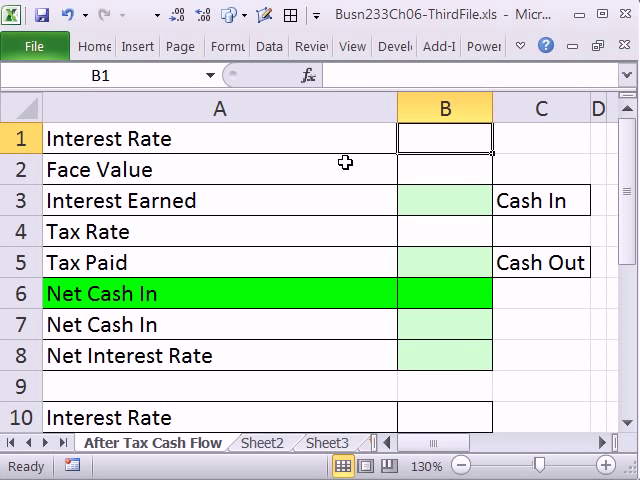
mouse_move(285, 148)
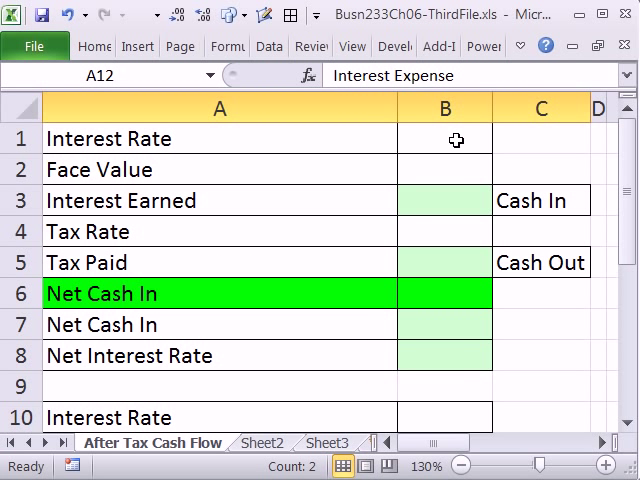
left_click(444, 138)
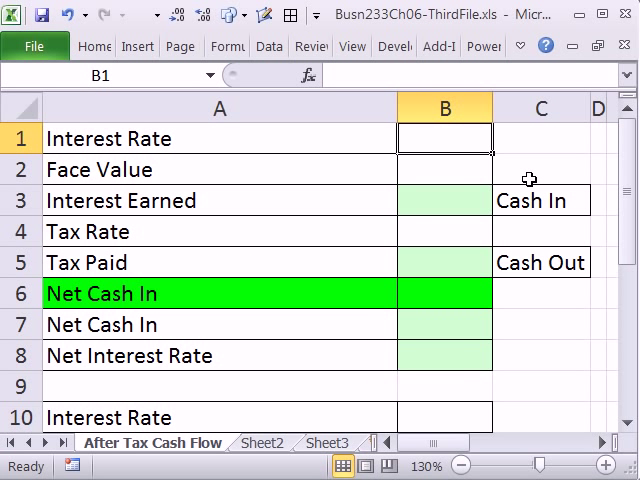
type("5%")
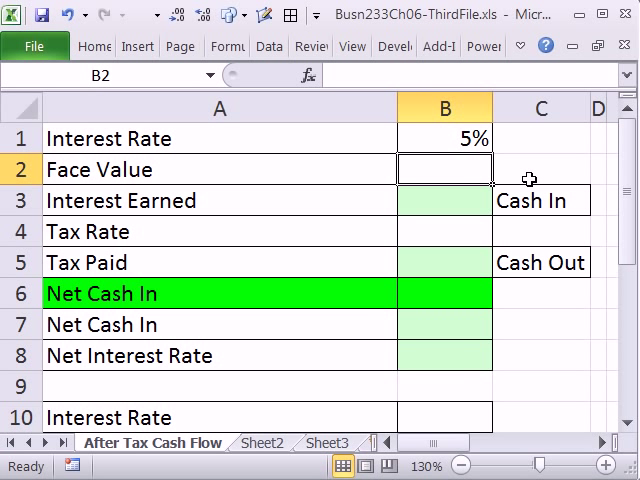
type("100")
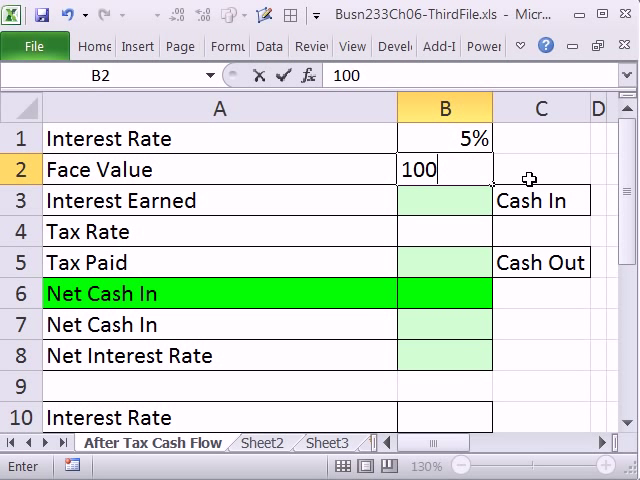
key("Enter")
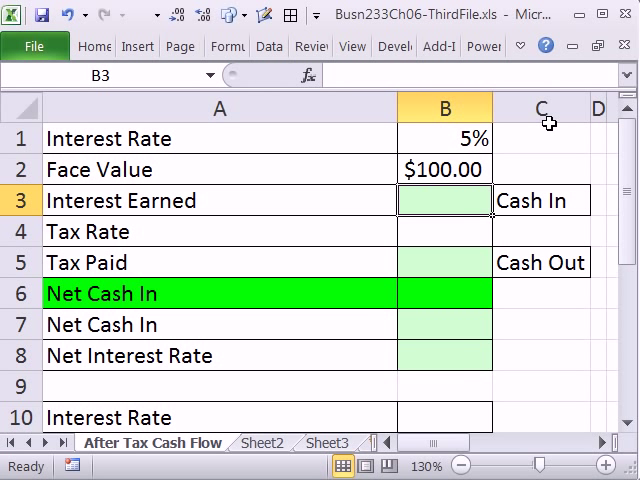
mouse_move(108, 200)
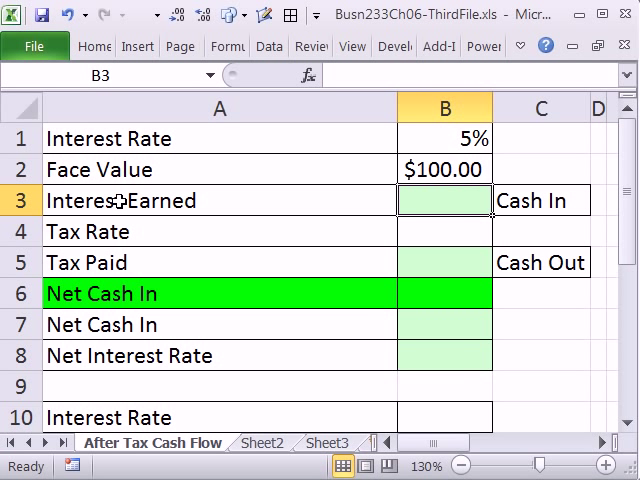
mouse_move(62, 203)
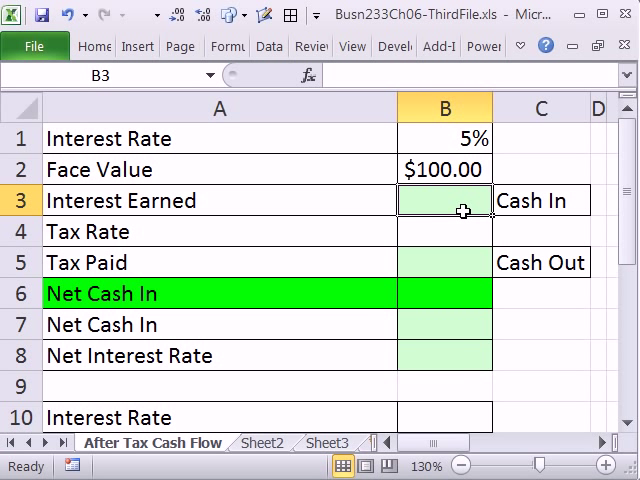
Compute Interest Earned in B3 as face value times interest rate, giving $5.00.
type("=B2")
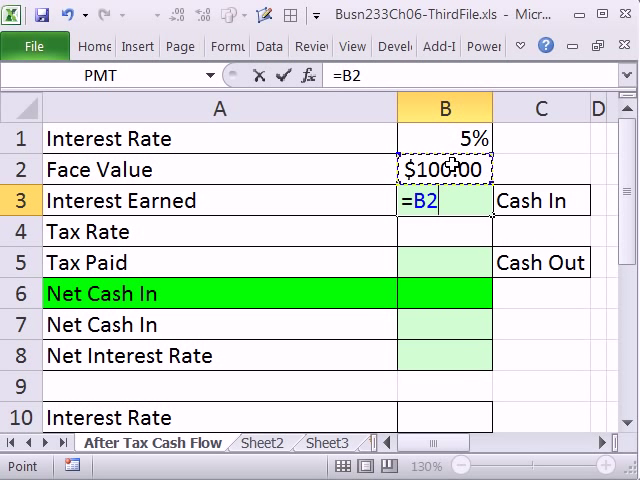
left_click(445, 138)
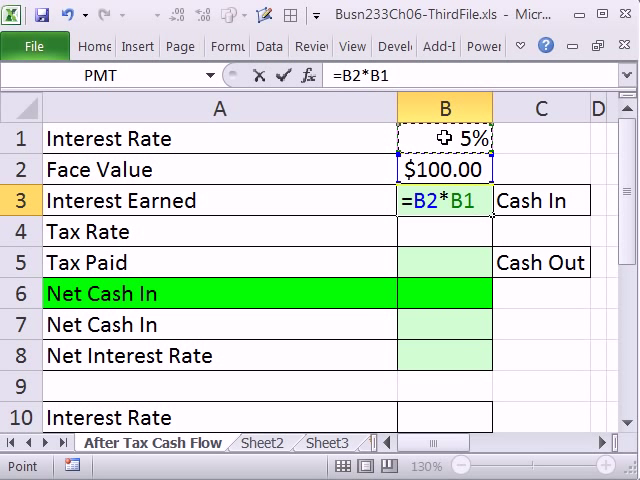
key("Enter")
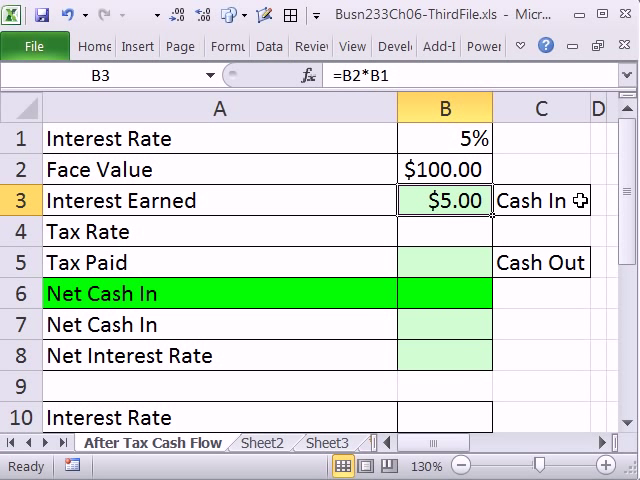
mouse_move(388, 231)
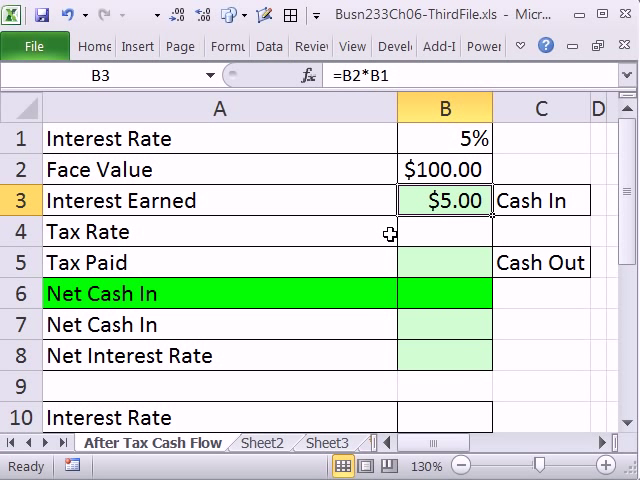
Enter a 25% tax rate in B4.
left_click(445, 231)
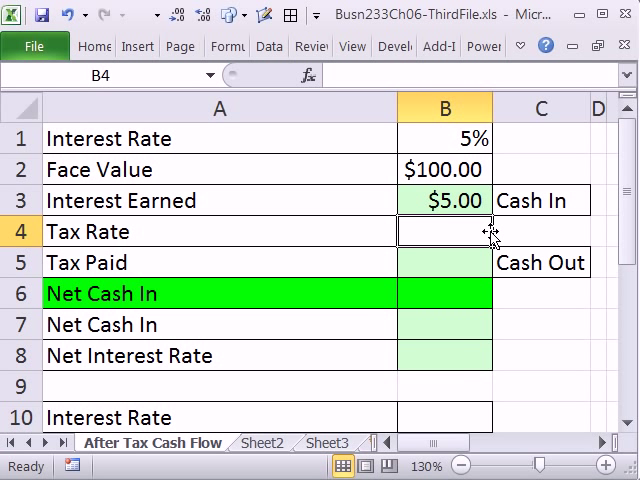
type("25%")
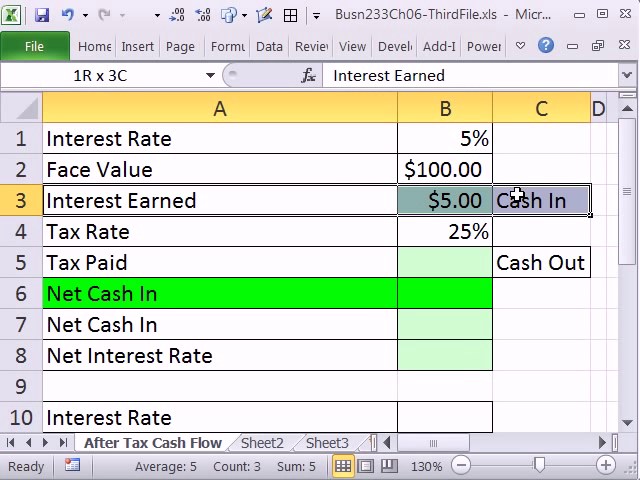
mouse_move(217, 262)
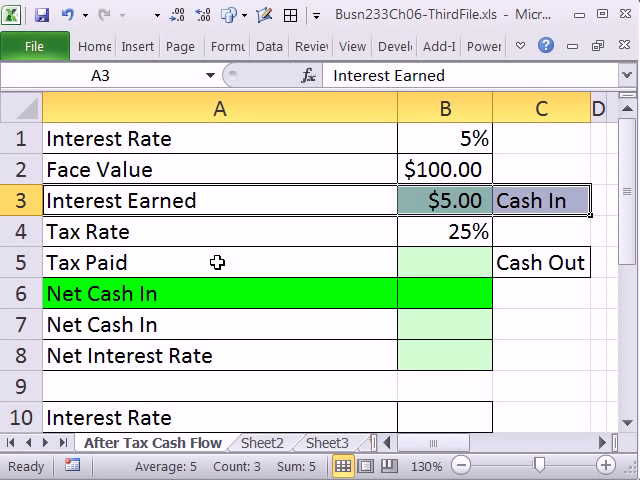
left_click(444, 262)
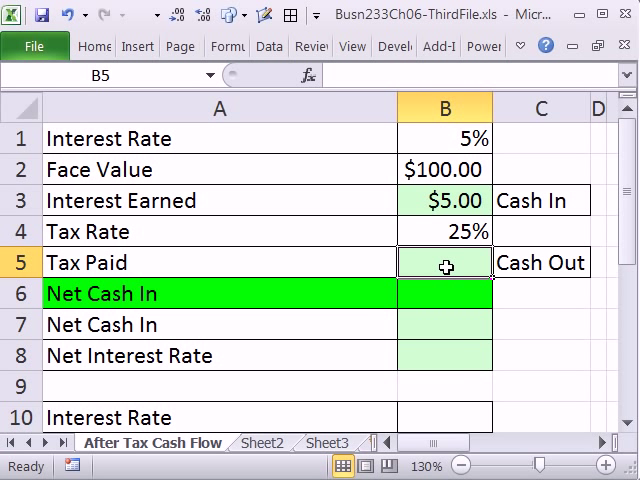
Compute Tax Paid as $1.25 from Interest Earned times the tax rate.
type("=")
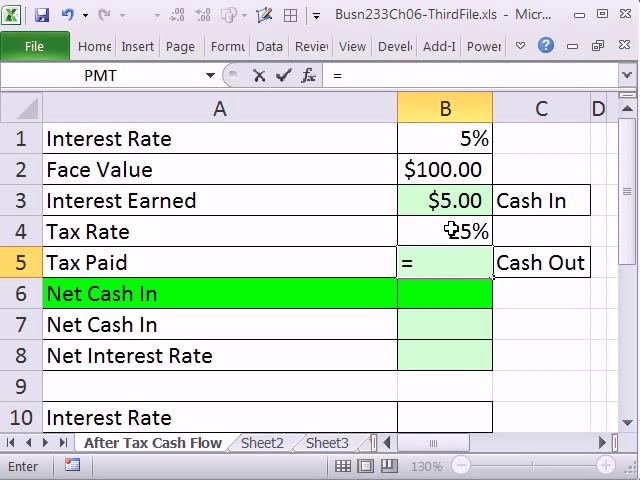
left_click(445, 200)
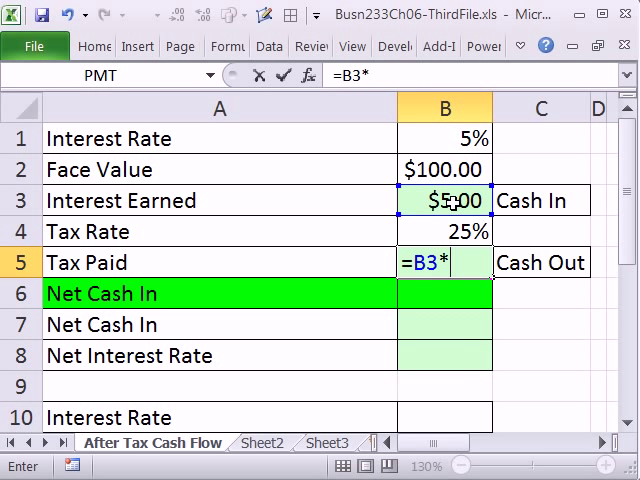
type("B4")
key("Enter")
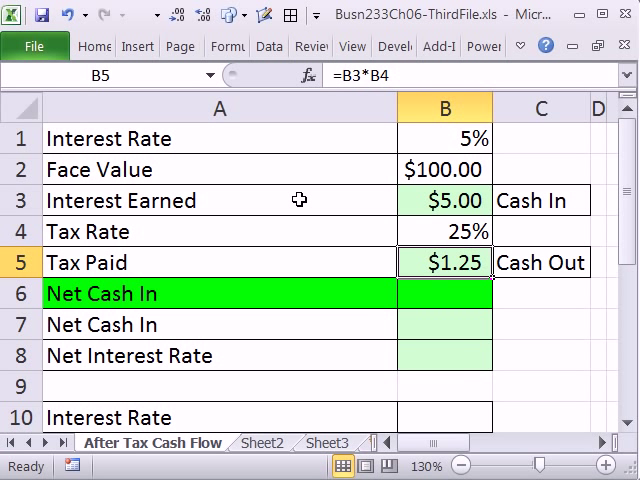
left_click(445, 200)
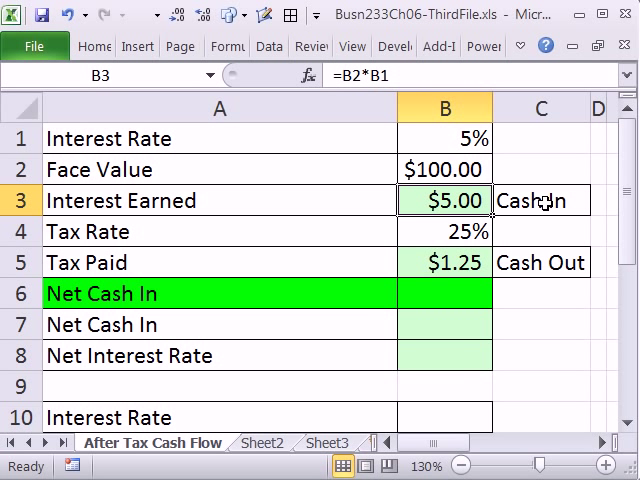
mouse_move(538, 203)
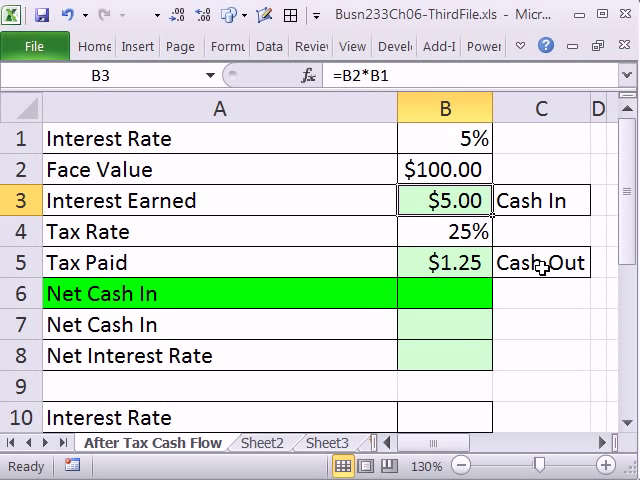
mouse_move(197, 294)
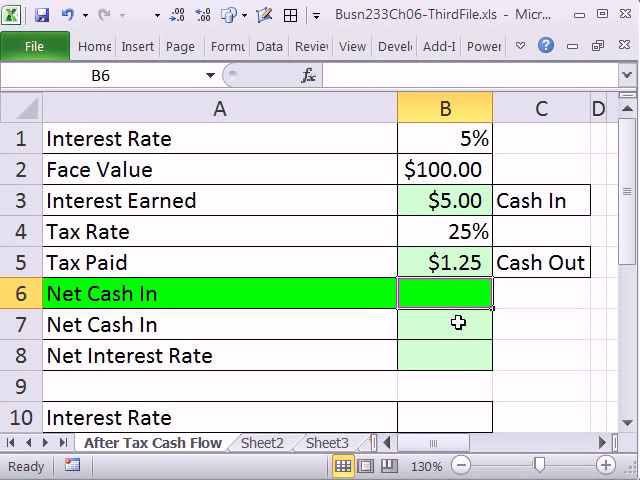
Enter =B3-B5 in B6 so Net Cash In shows $3.75.
type("=B3-")
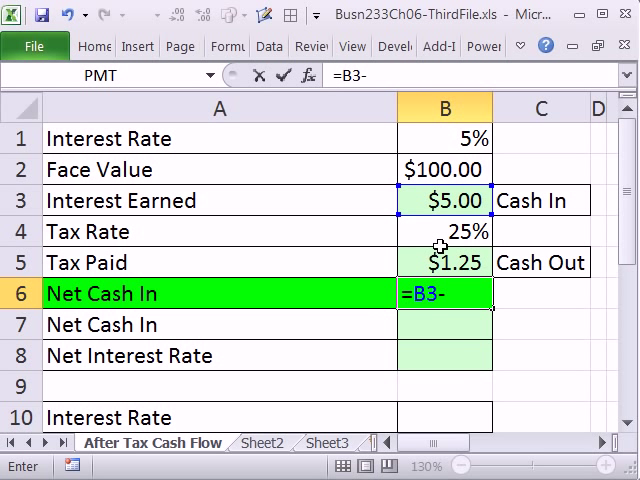
left_click(445, 262)
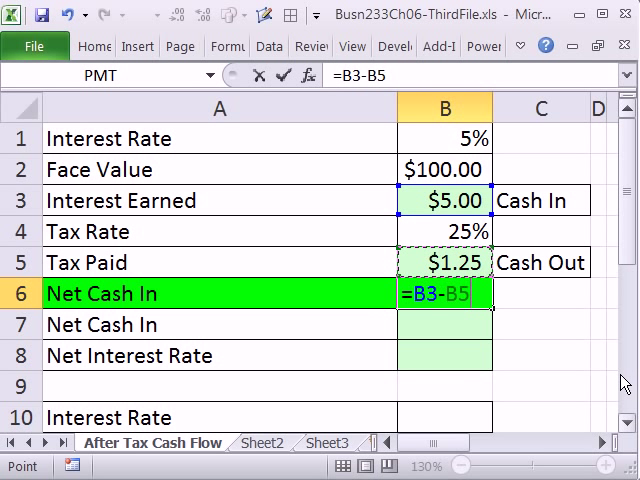
key("Enter")
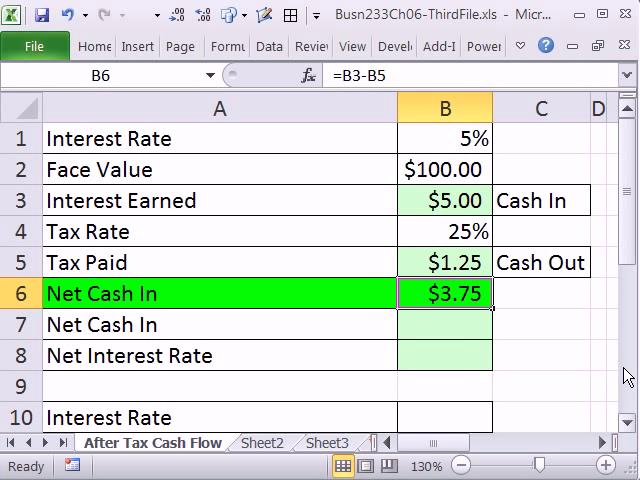
mouse_move(456, 294)
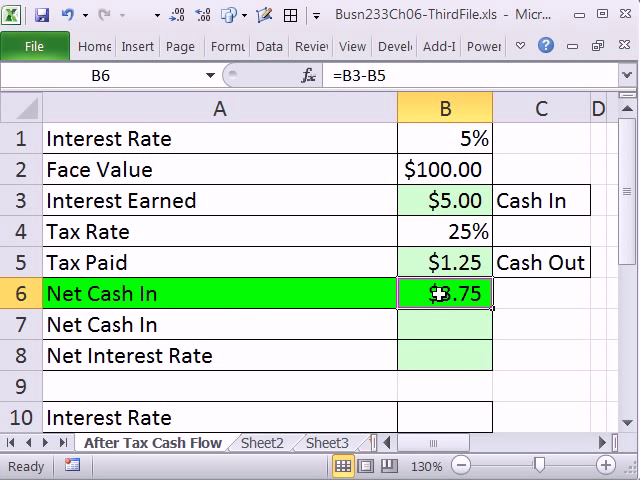
Enter =B2*B1 in B7, face value times interest rate.
left_click(444, 324)
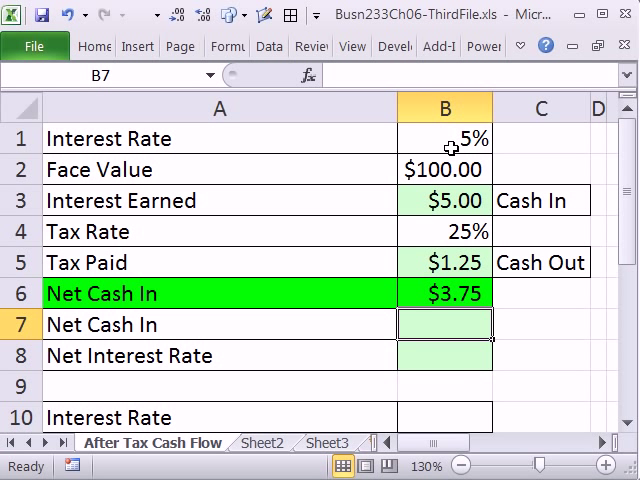
mouse_move(444, 280)
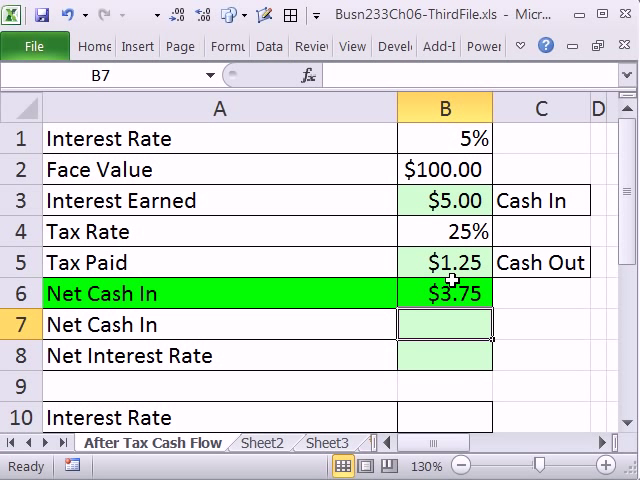
mouse_move(468, 332)
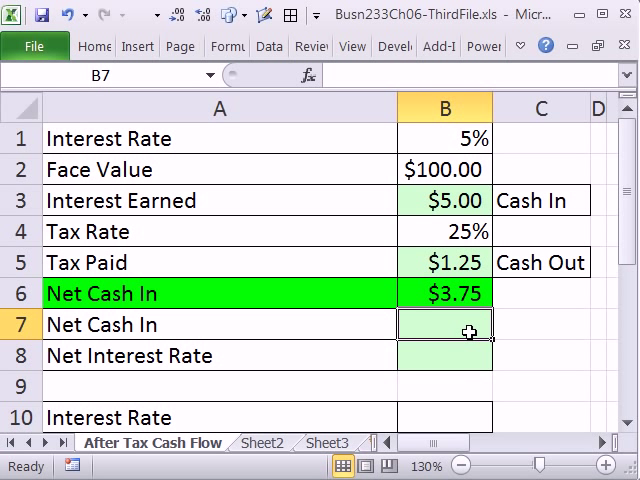
type("=")
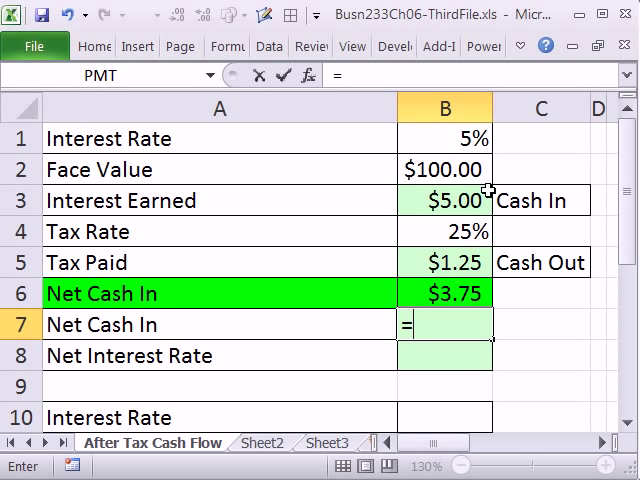
left_click(445, 169)
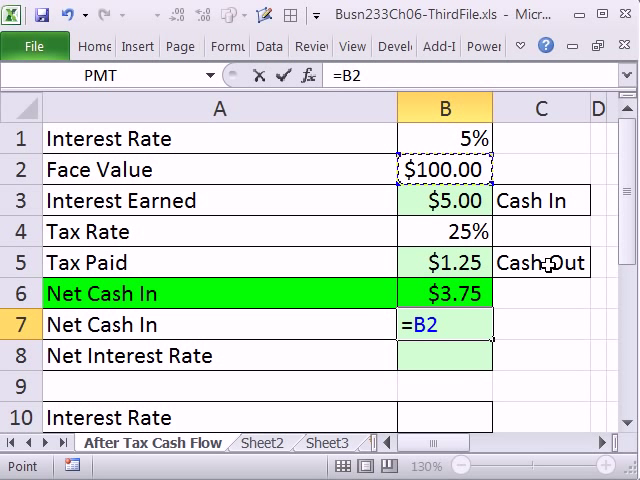
type("*")
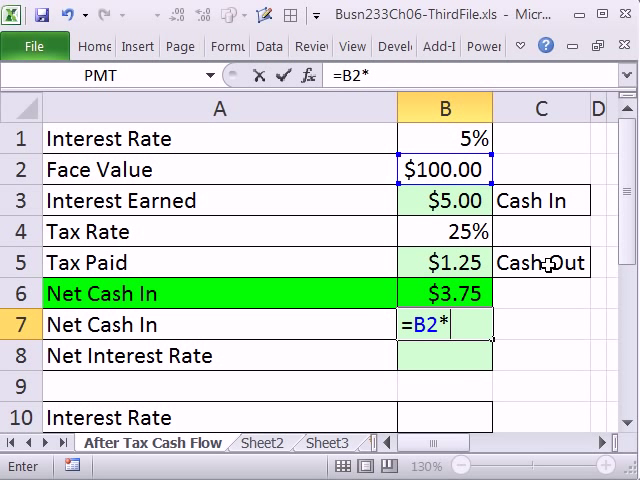
left_click(445, 139)
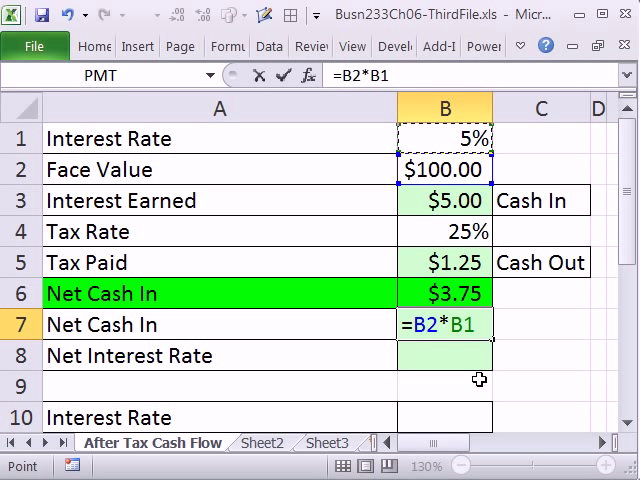
mouse_move(455, 243)
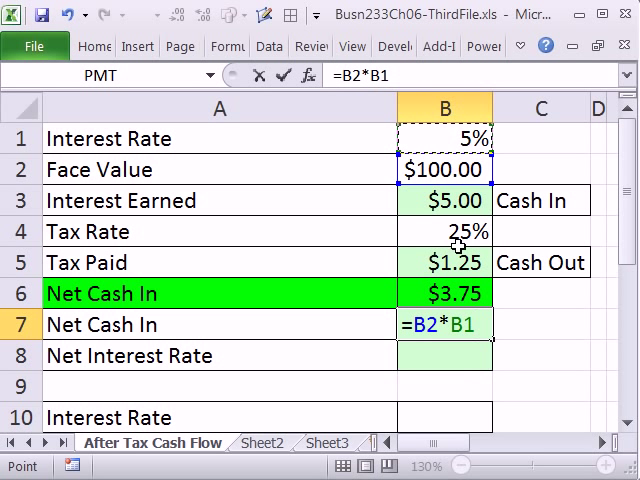
key("Enter")
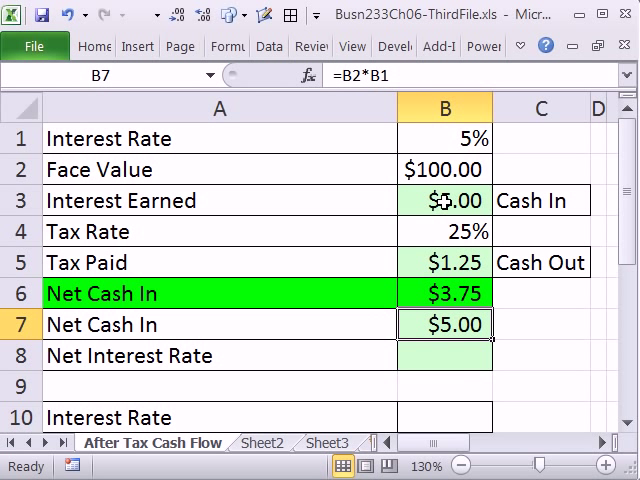
Extend B7's formula with *(1-B4) so it shows $3.75.
double_click(444, 323)
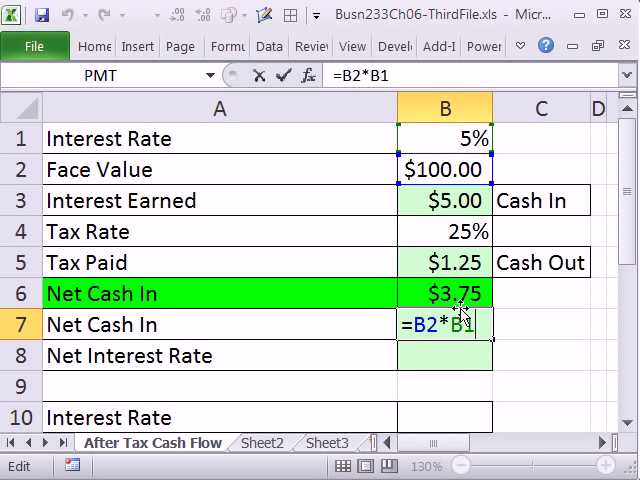
mouse_move(455, 200)
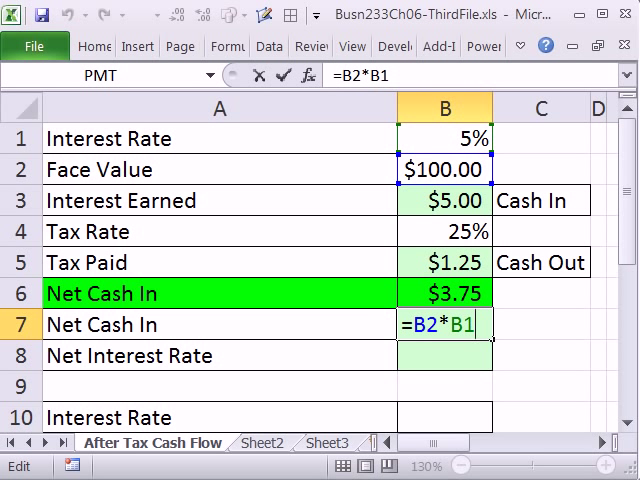
type("*(1")
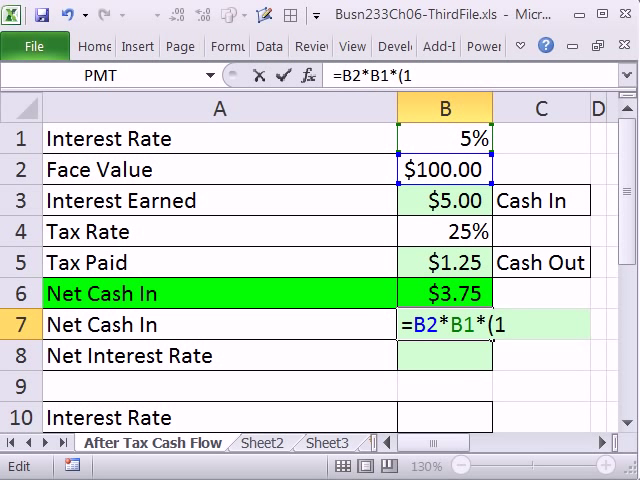
type("+")
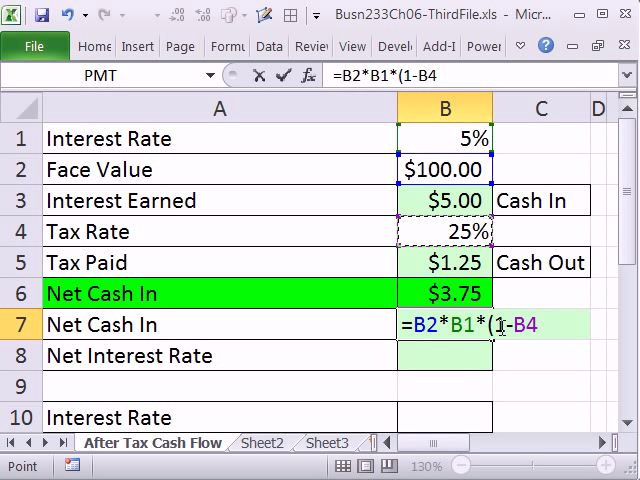
mouse_move(543, 402)
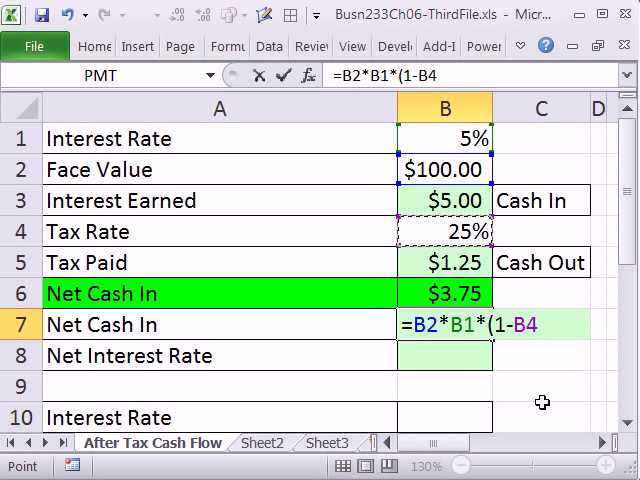
type(")")
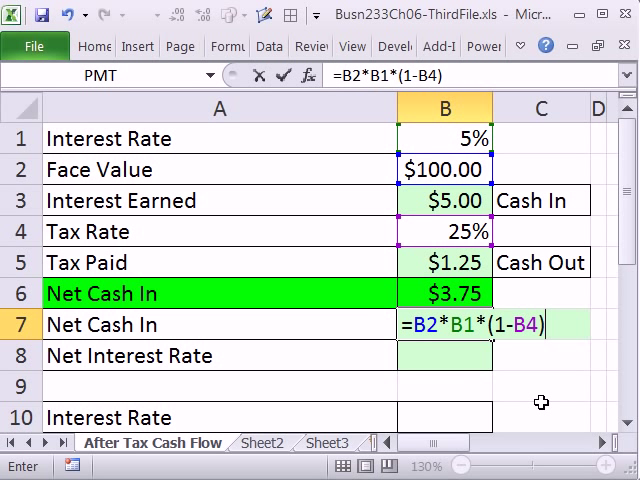
key("Enter")
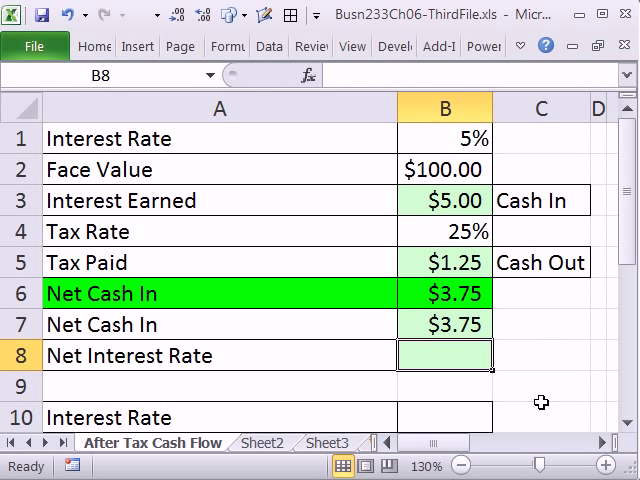
Inspect B7's formula, leaving it unchanged at $3.75.
left_click(444, 324)
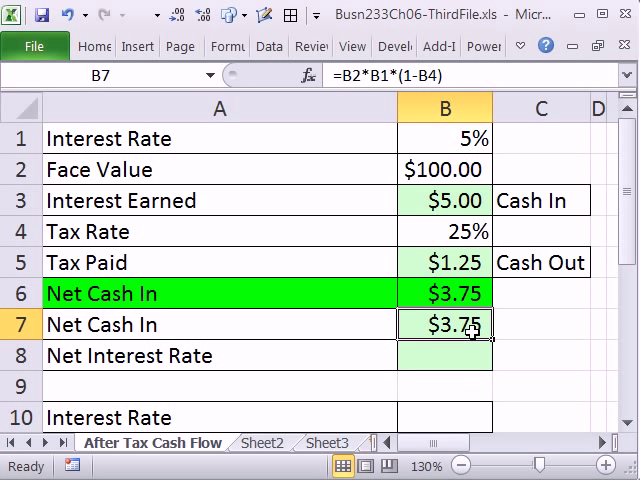
double_click(445, 324)
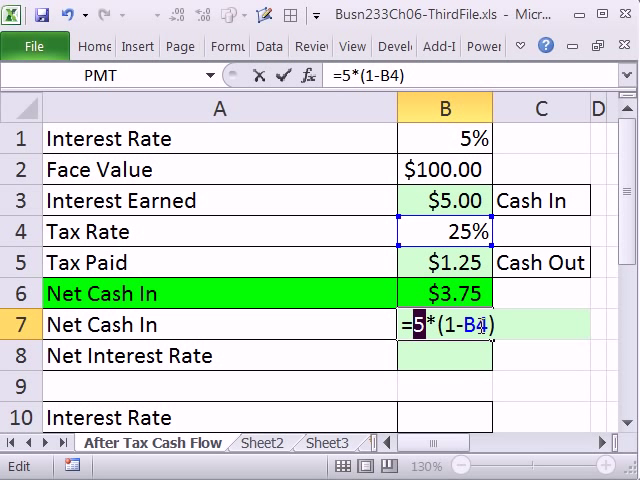
mouse_move(589, 418)
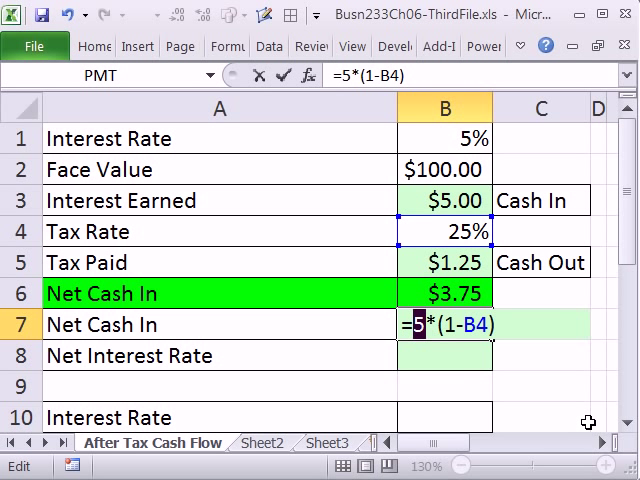
key("Enter")
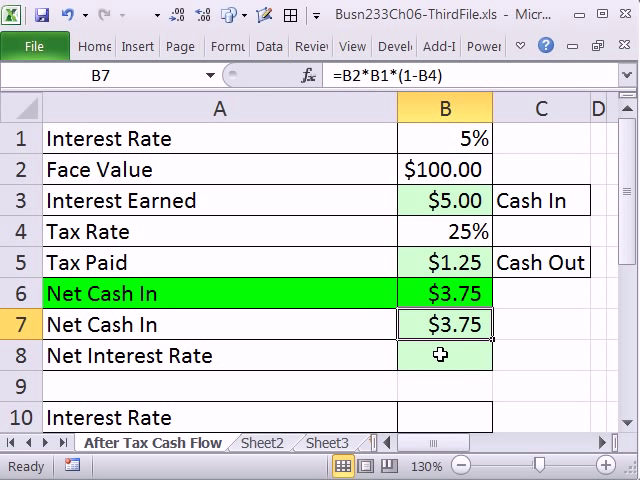
left_click(444, 355)
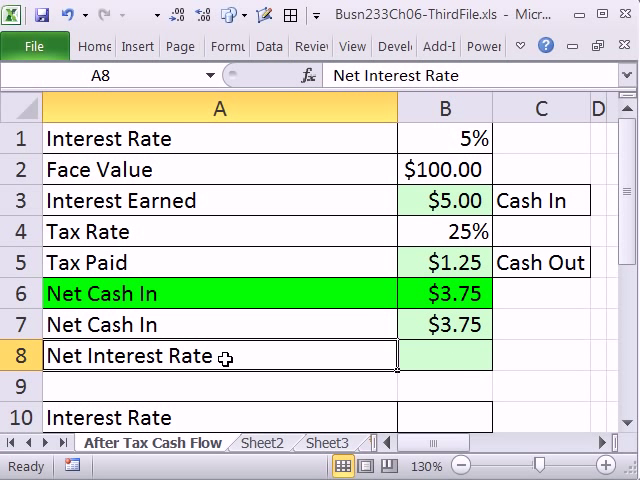
Enter =B1*(1-B4) in B8, giving a 0.0375 net interest rate.
left_click(444, 355)
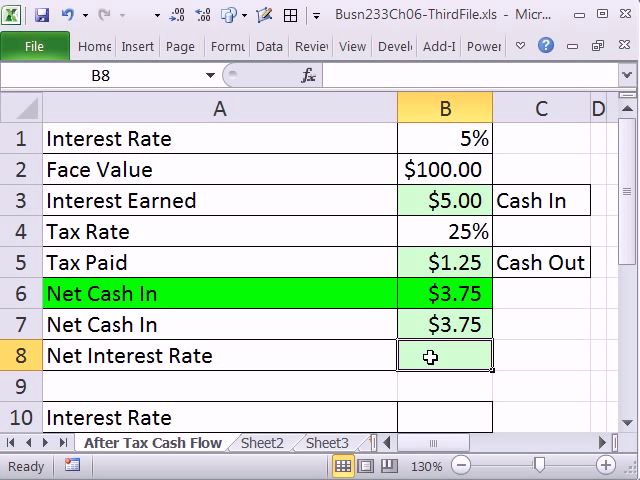
type("=")
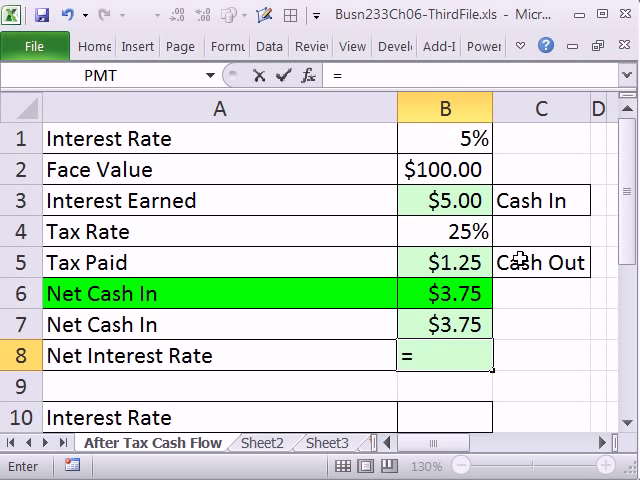
left_click(444, 139)
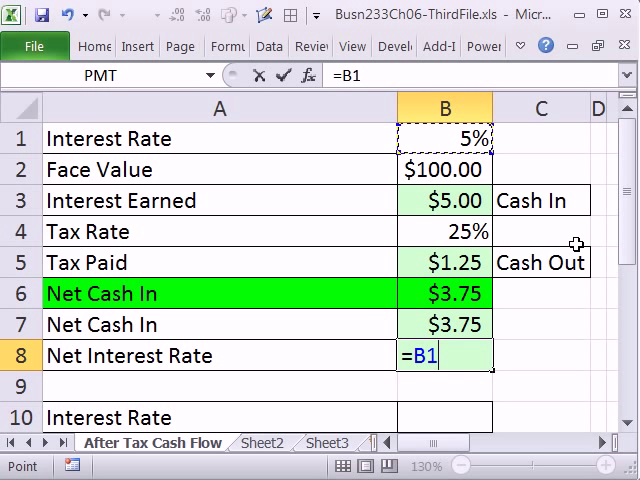
type("*(1-")
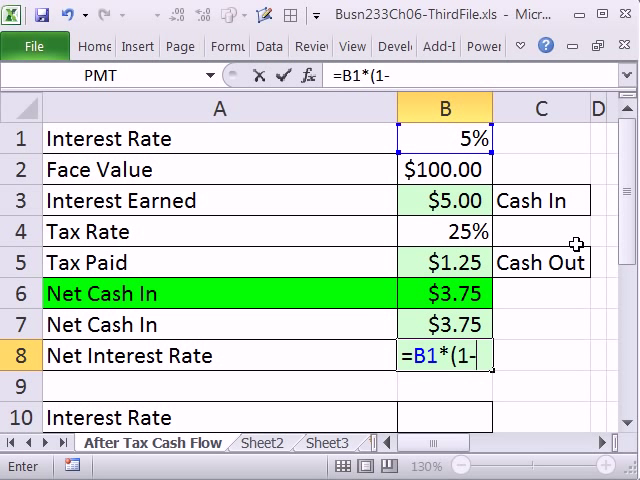
left_click(444, 231)
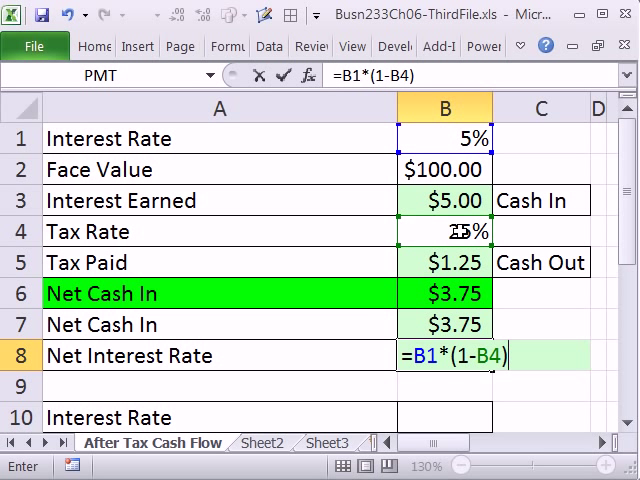
key("Enter")
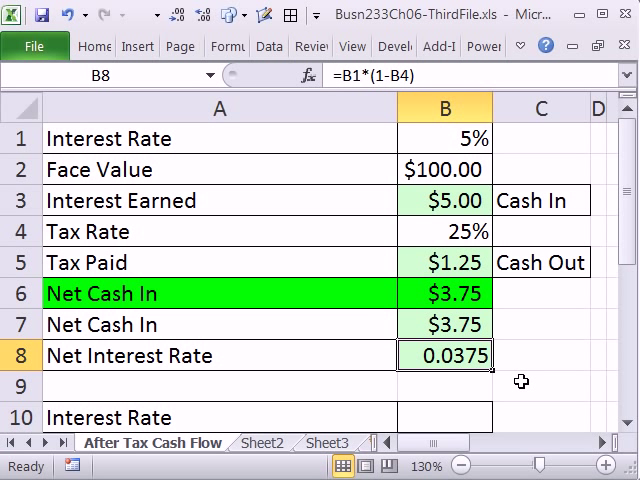
mouse_move(534, 331)
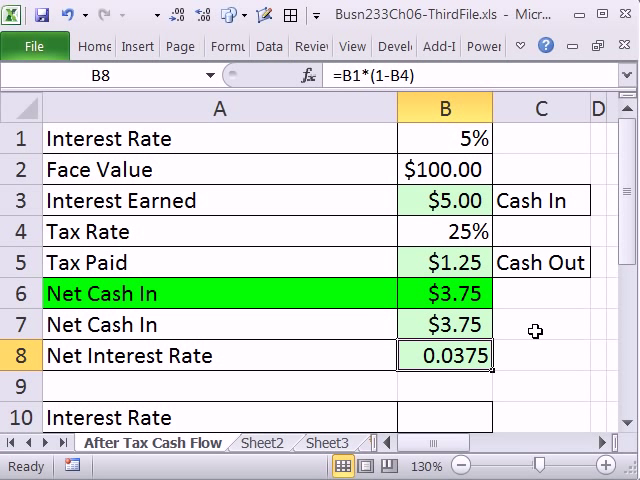
Enter =B2*B8 in C7, confirming the $3.75 net cash in.
left_click(540, 324)
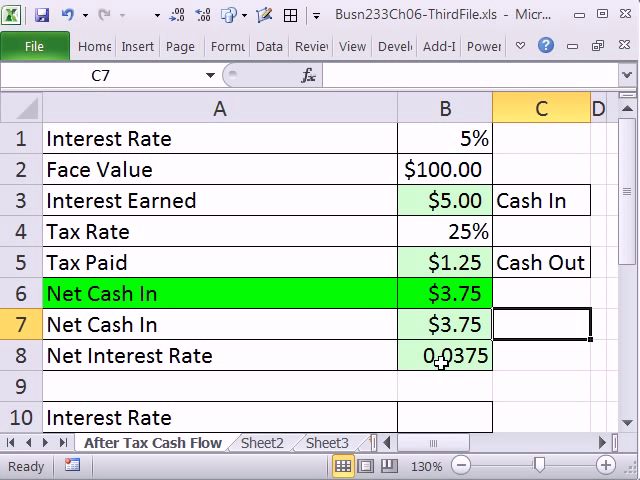
mouse_move(582, 181)
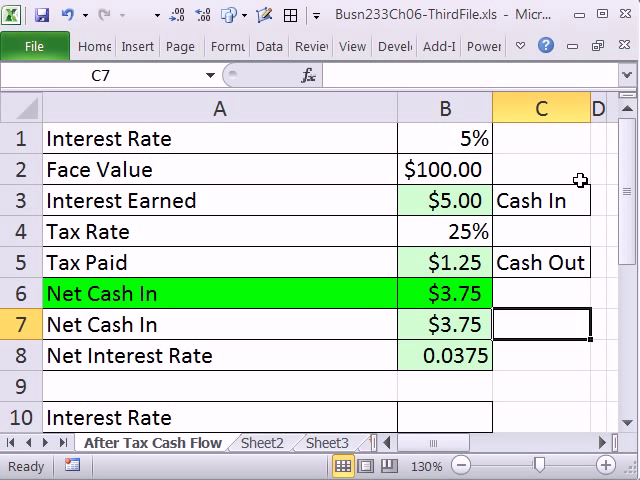
mouse_move(476, 265)
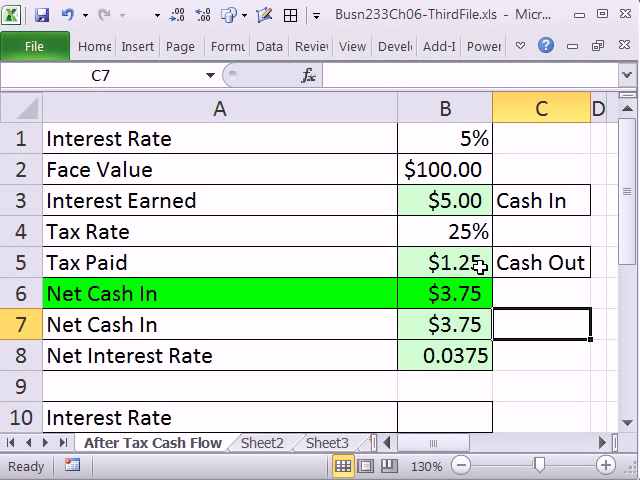
mouse_move(532, 347)
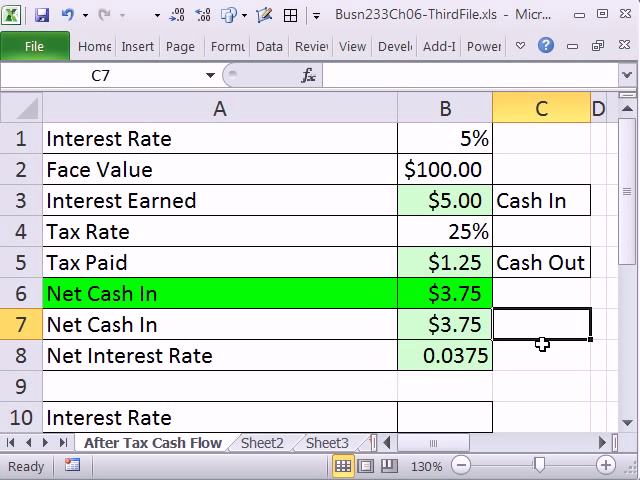
type("=B2")
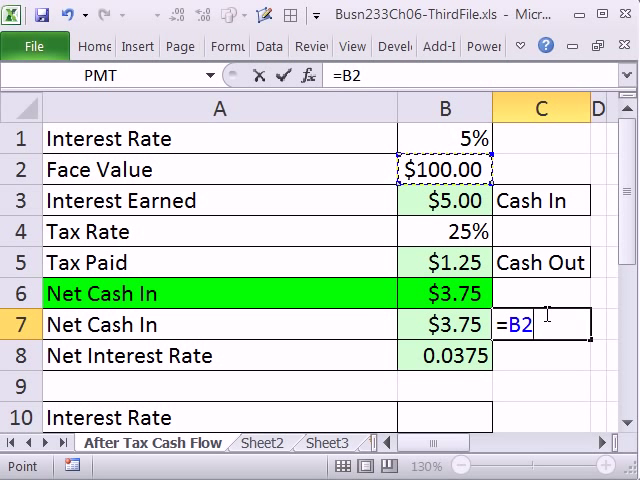
left_click(445, 355)
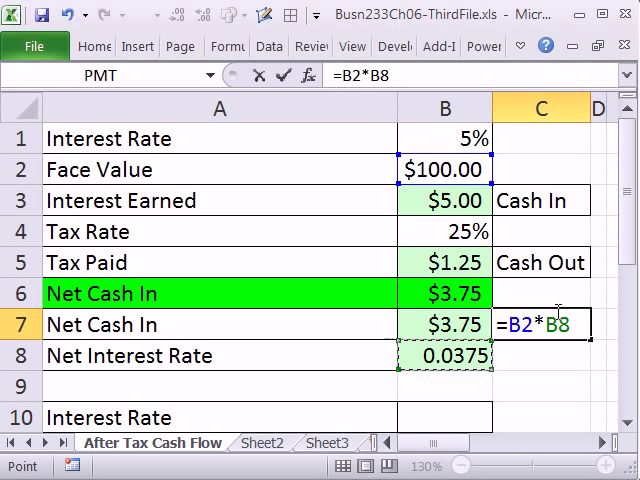
key("Enter")
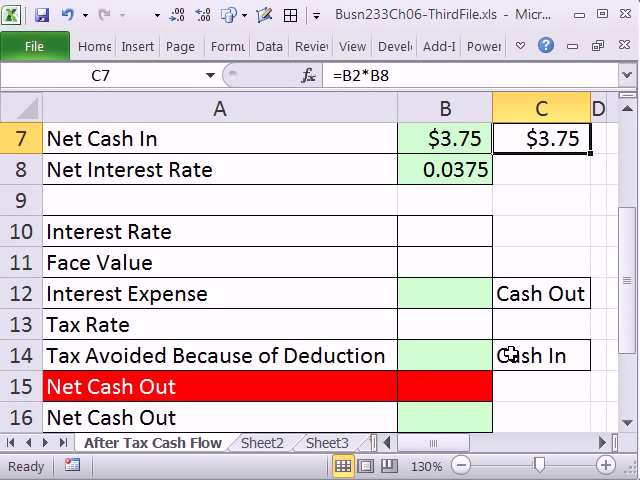
Enter a 5% interest rate and 100 face value in the borrower section.
scroll("down", 3)
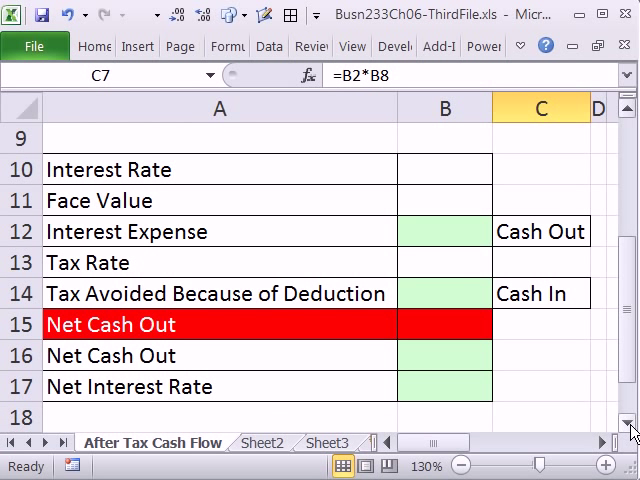
mouse_move(487, 158)
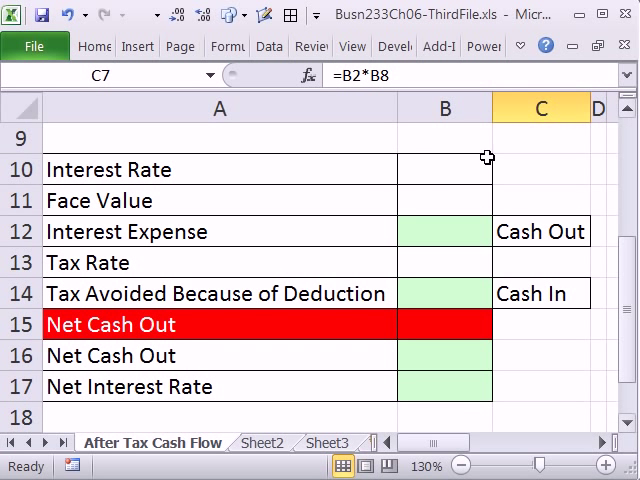
type("5%")
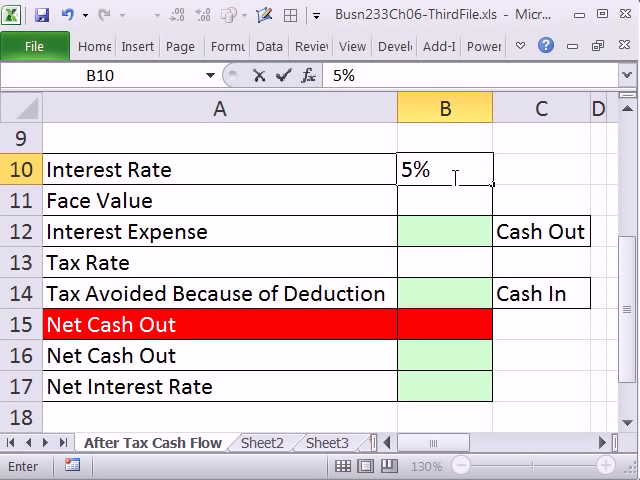
type("100.00")
left_click(444, 231)
type("=B11*B10")
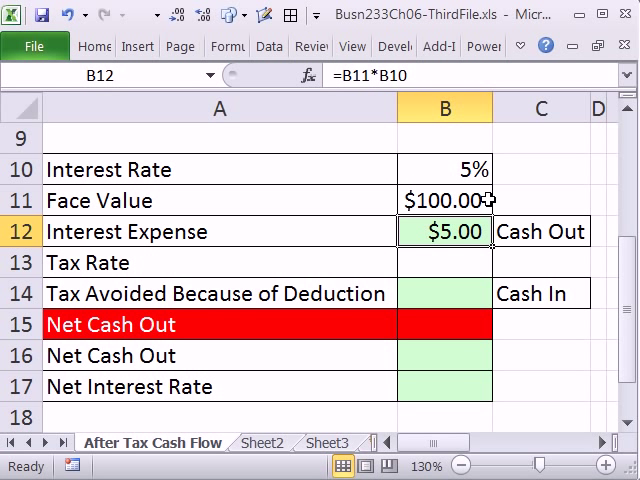
Enter a 25% tax rate in the borrower's cell B13.
left_click(444, 263)
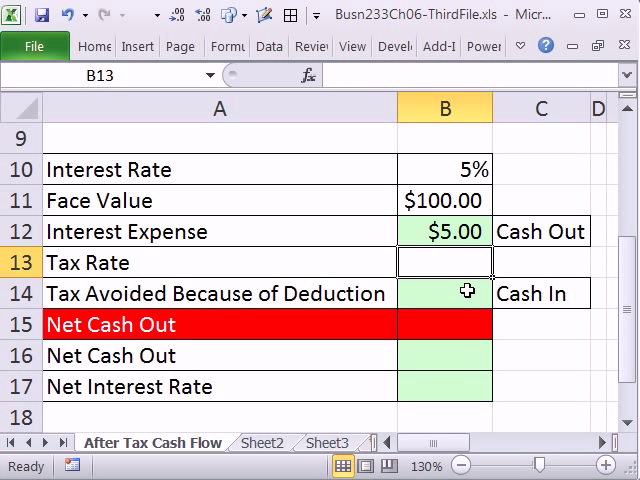
type("25%")
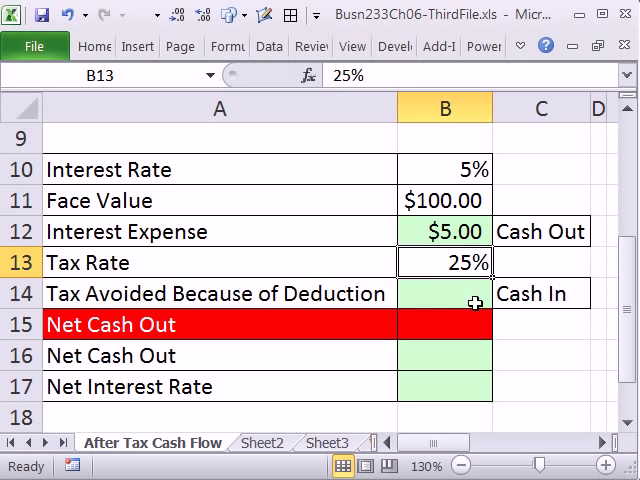
scroll("up", 3)
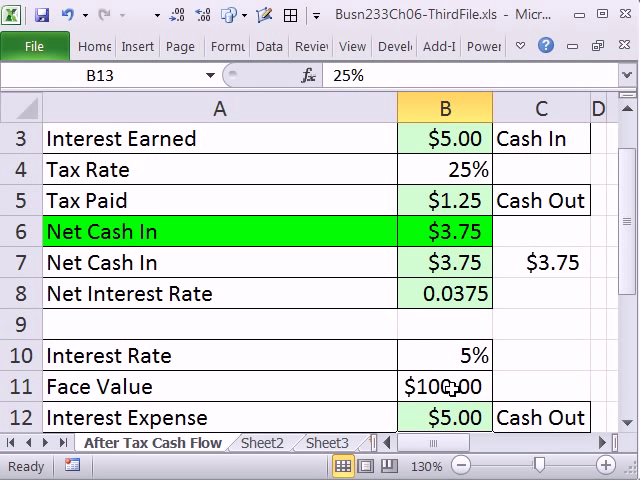
scroll("down", 3)
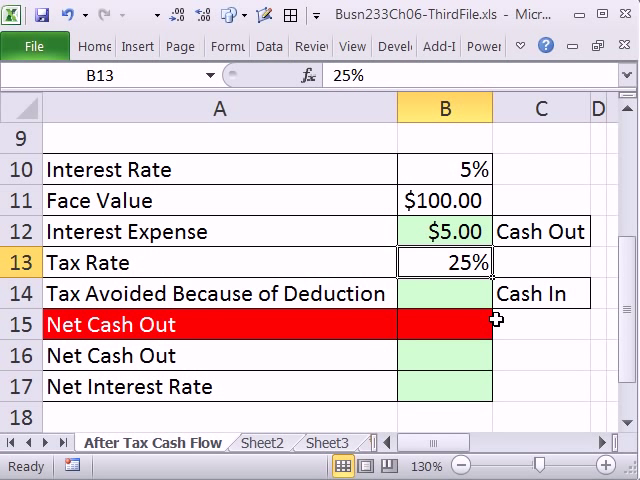
mouse_move(420, 263)
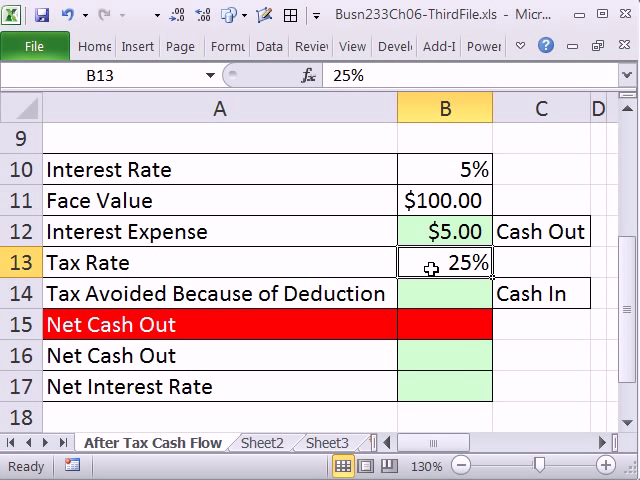
mouse_move(456, 402)
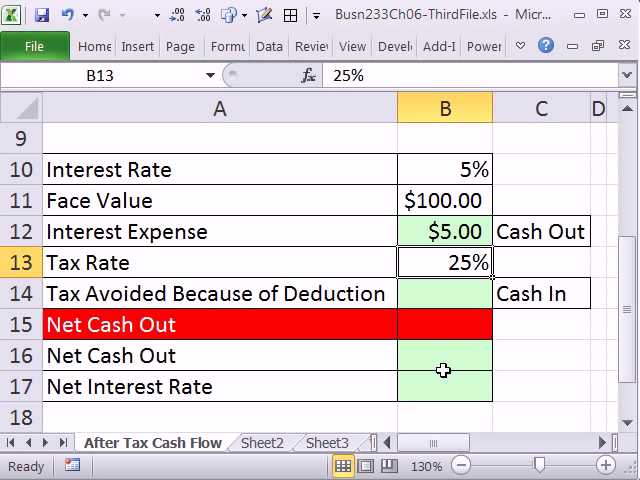
mouse_move(434, 294)
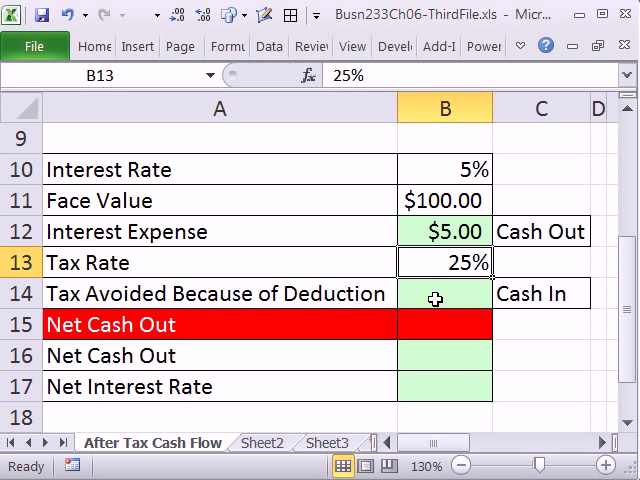
Enter =B12*B13 in B14 so Tax Avoided Because of Deduction shows $1.25.
left_click(444, 293)
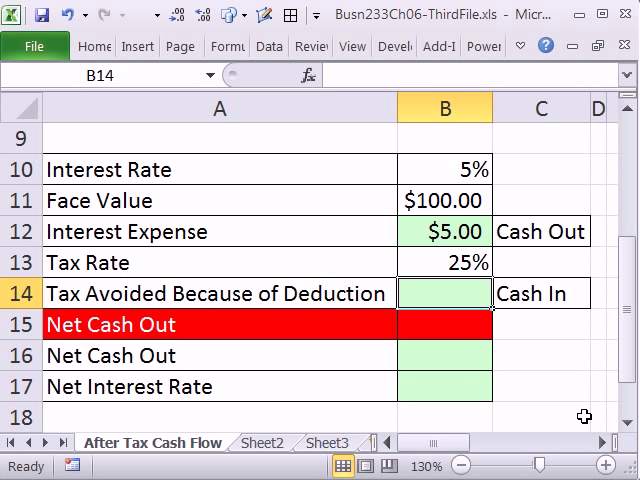
mouse_move(423, 287)
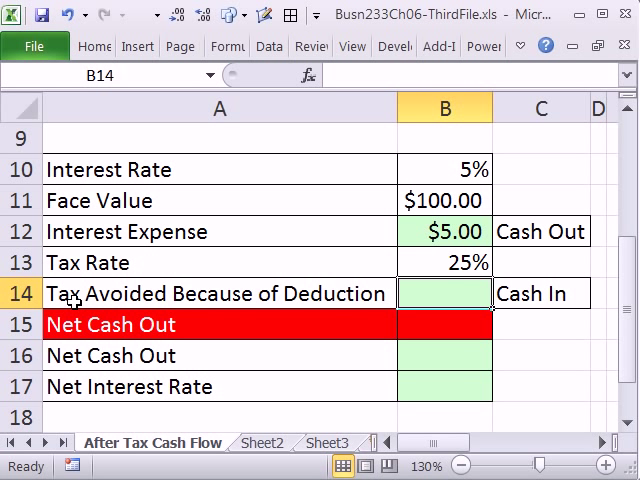
left_click(445, 231)
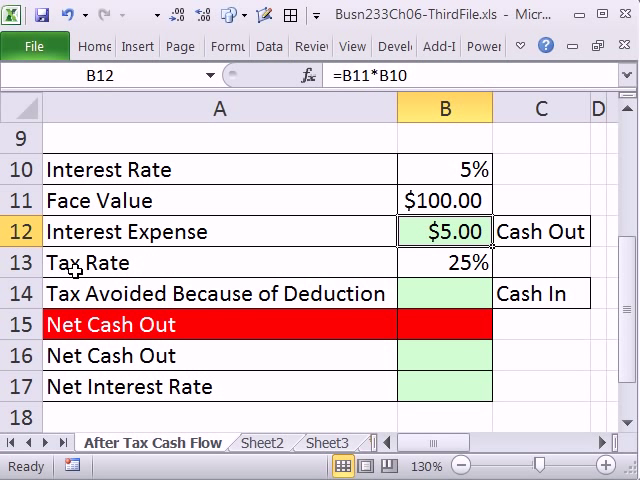
left_click(444, 293)
type("=B12")
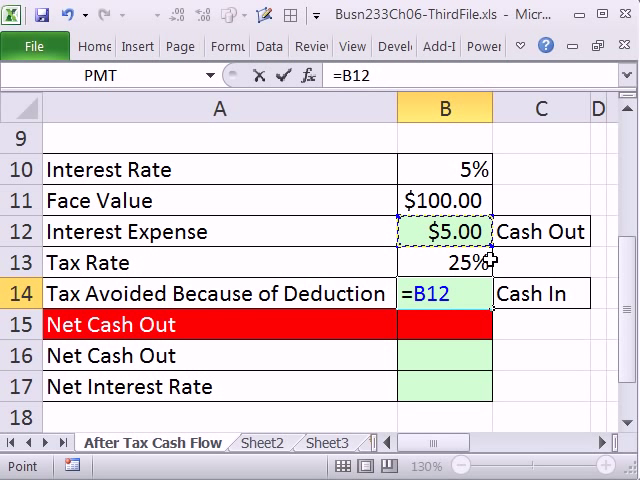
left_click(445, 263)
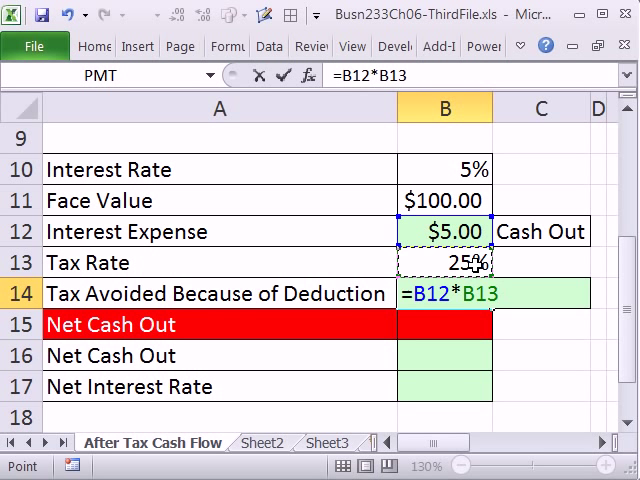
key("Enter")
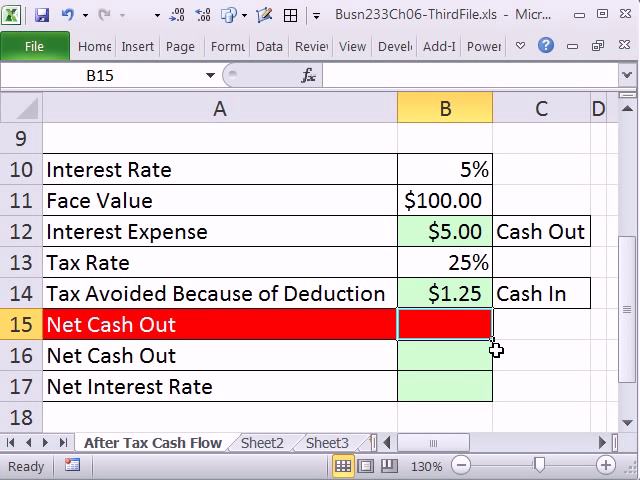
Enter =B12-B14 in B15 so Net Cash Out shows $3.75.
type("=B12")
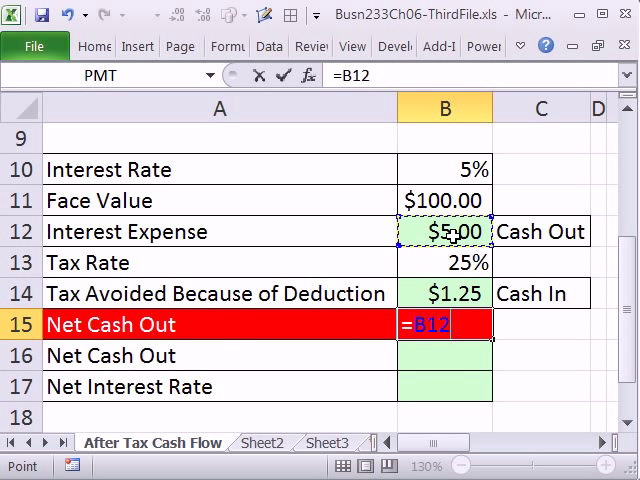
left_click(445, 293)
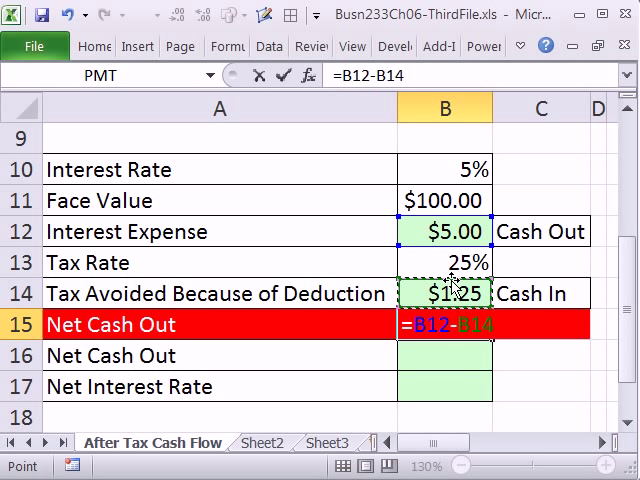
key("Enter")
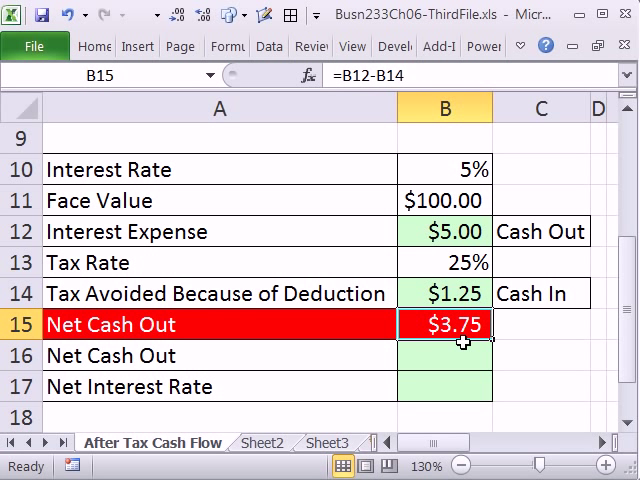
mouse_move(461, 355)
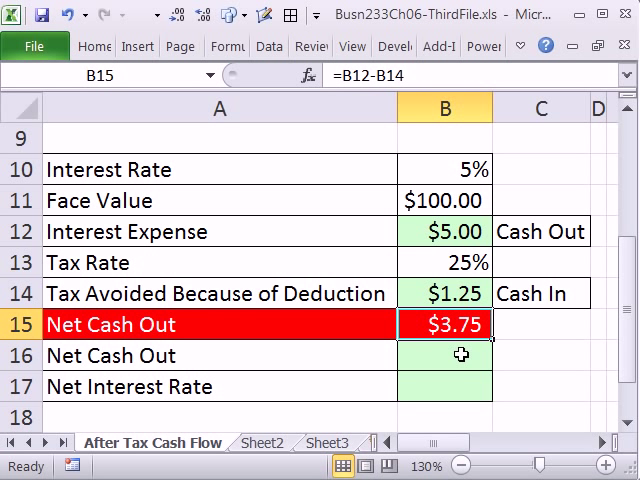
mouse_move(450, 349)
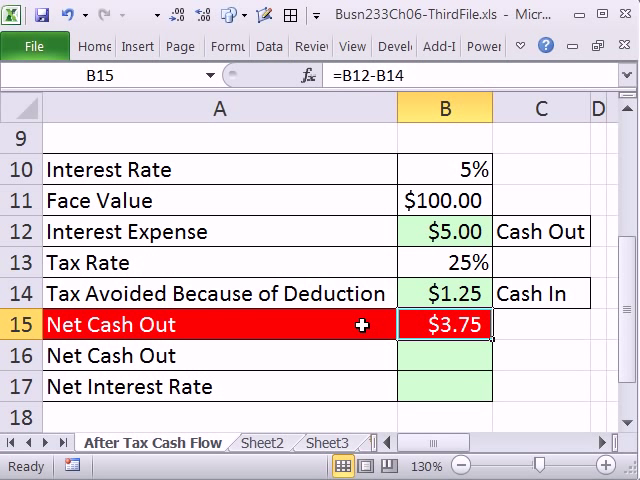
mouse_move(420, 325)
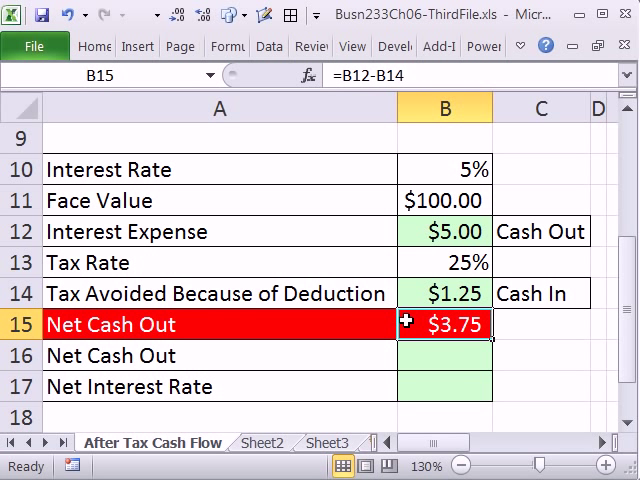
Enter =B11*B10*(1-B13) in B16, removing the stray 8, for Net Cash Out 3.75.
left_click(444, 355)
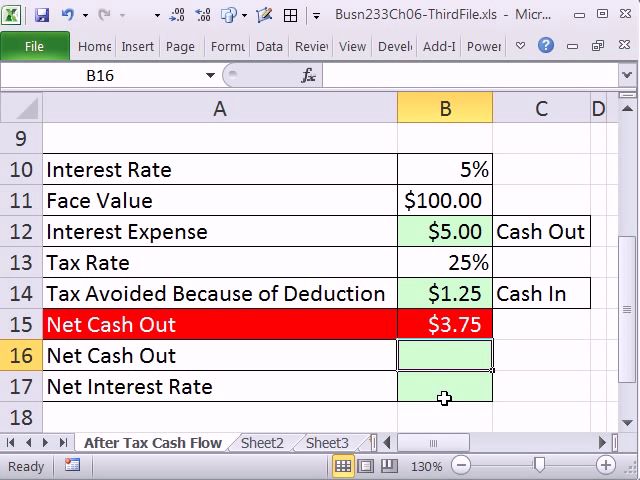
type("=B11")
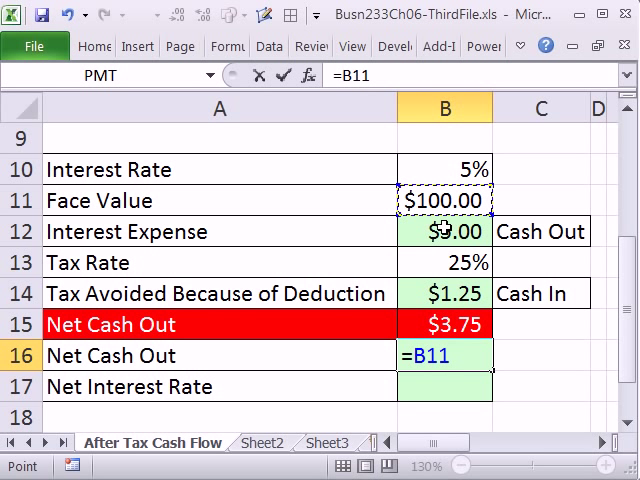
type("*")
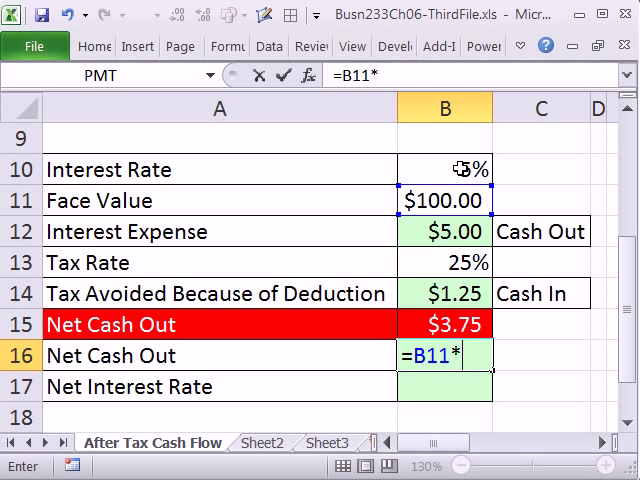
type("B108(1")
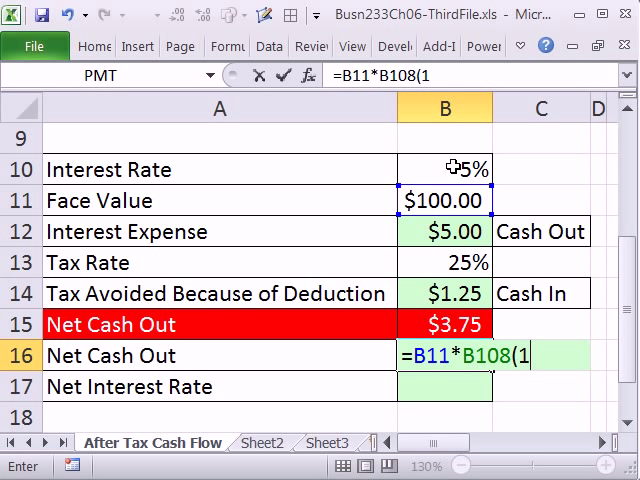
left_click(444, 263)
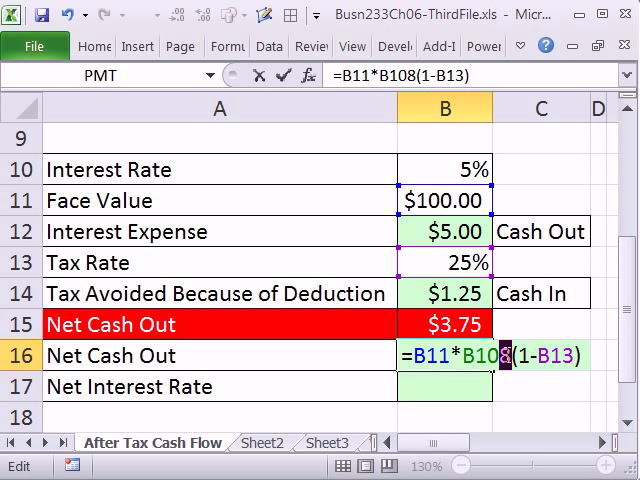
key("Enter")
type("=")
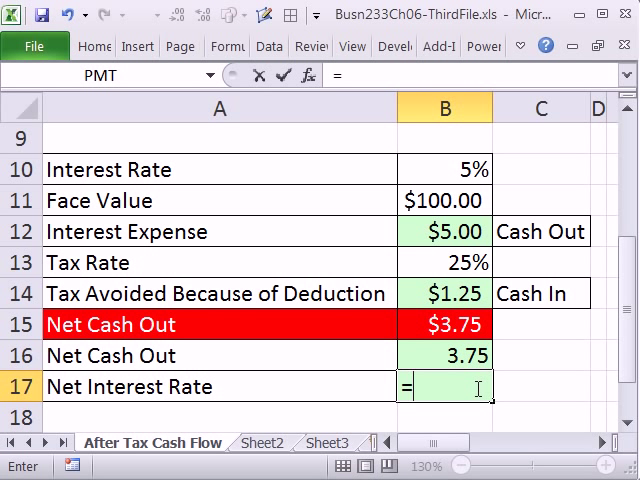
Enter =B10*(1-B13) in B17 so Net Interest Rate shows 0.0375.
left_click(444, 169)
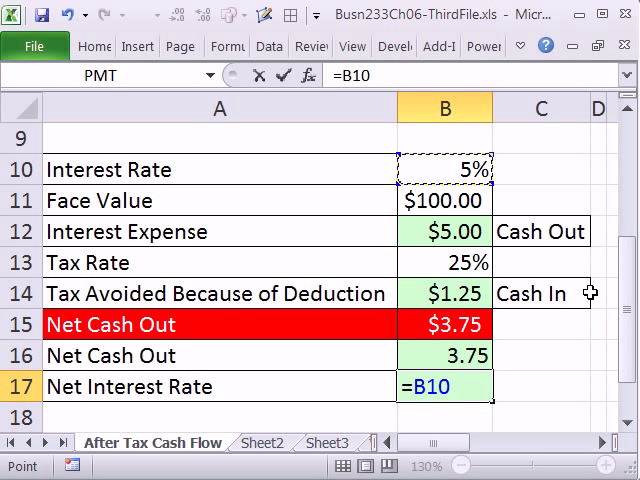
type("*(")
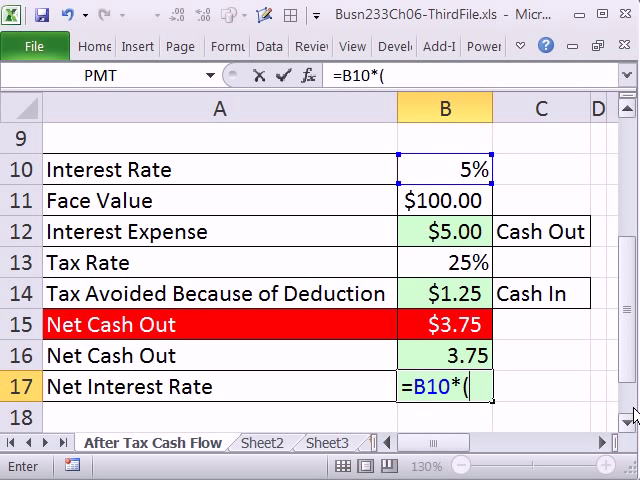
type("1-")
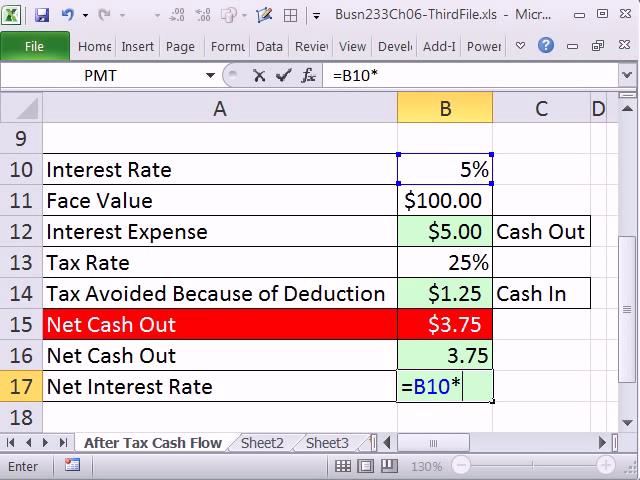
type("(1-")
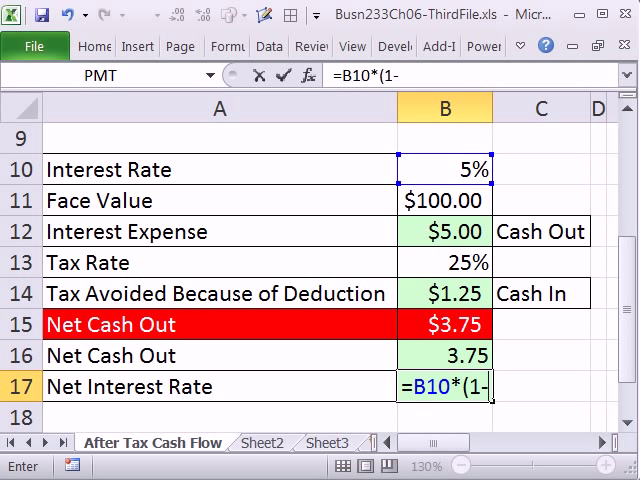
left_click(444, 263)
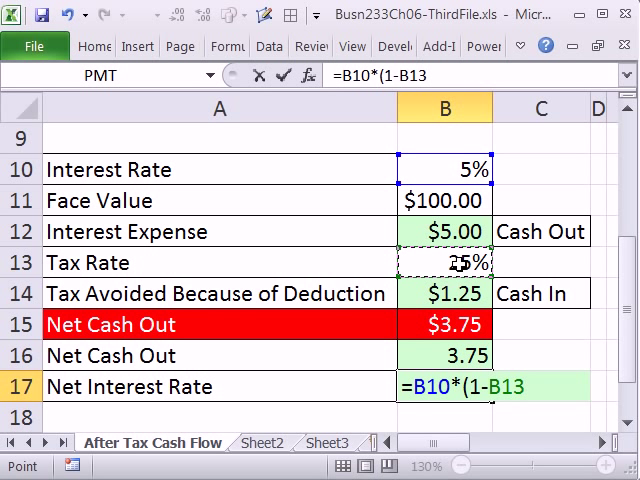
key("Enter")
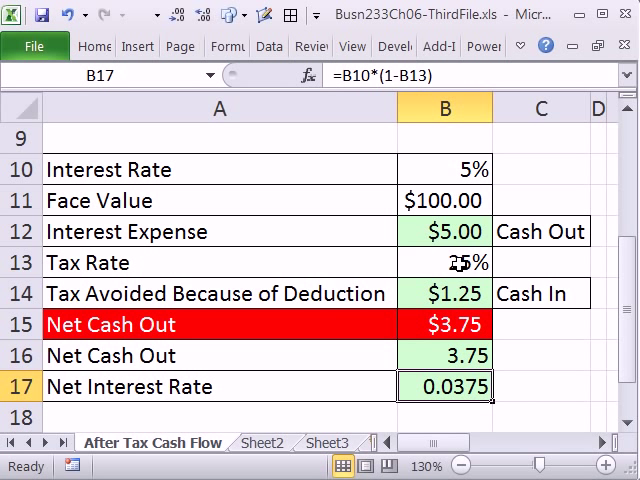